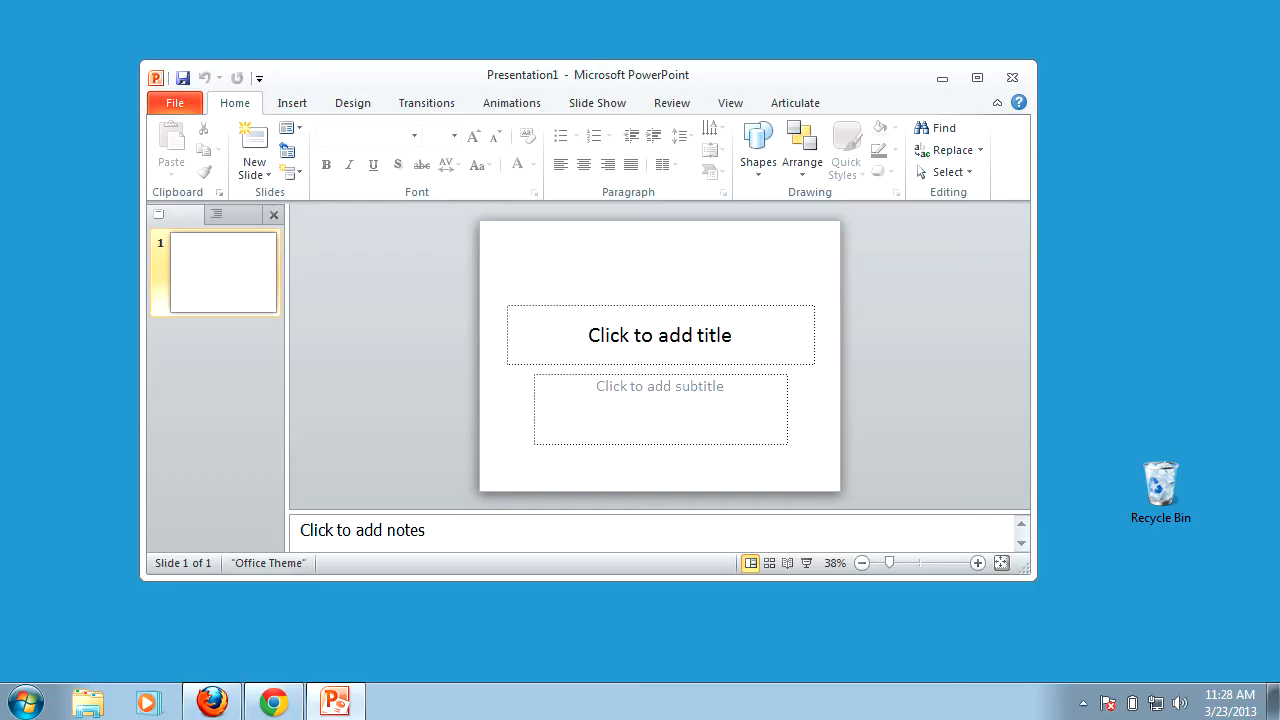
Bring Chrome forward, then switch to the Firefox window showing the Google homepage
{"action": "left_click", "coordinate": [272, 700]}
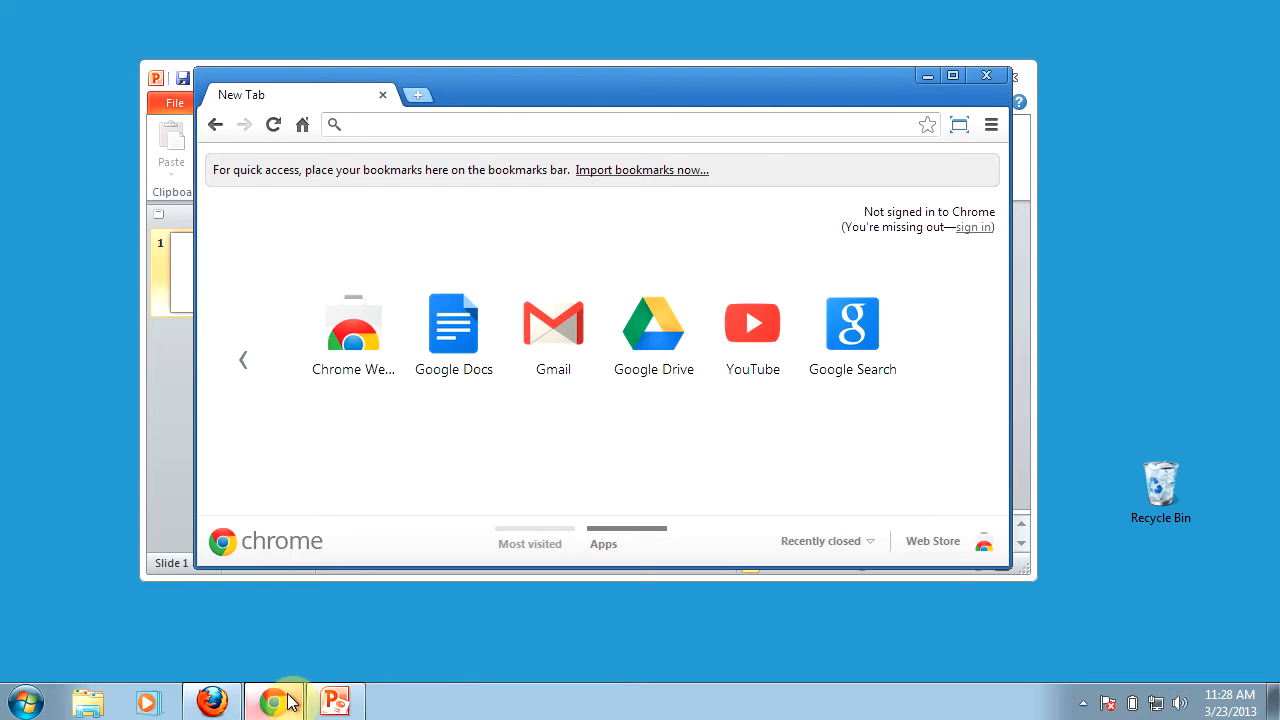
{"action": "left_click", "coordinate": [212, 700]}
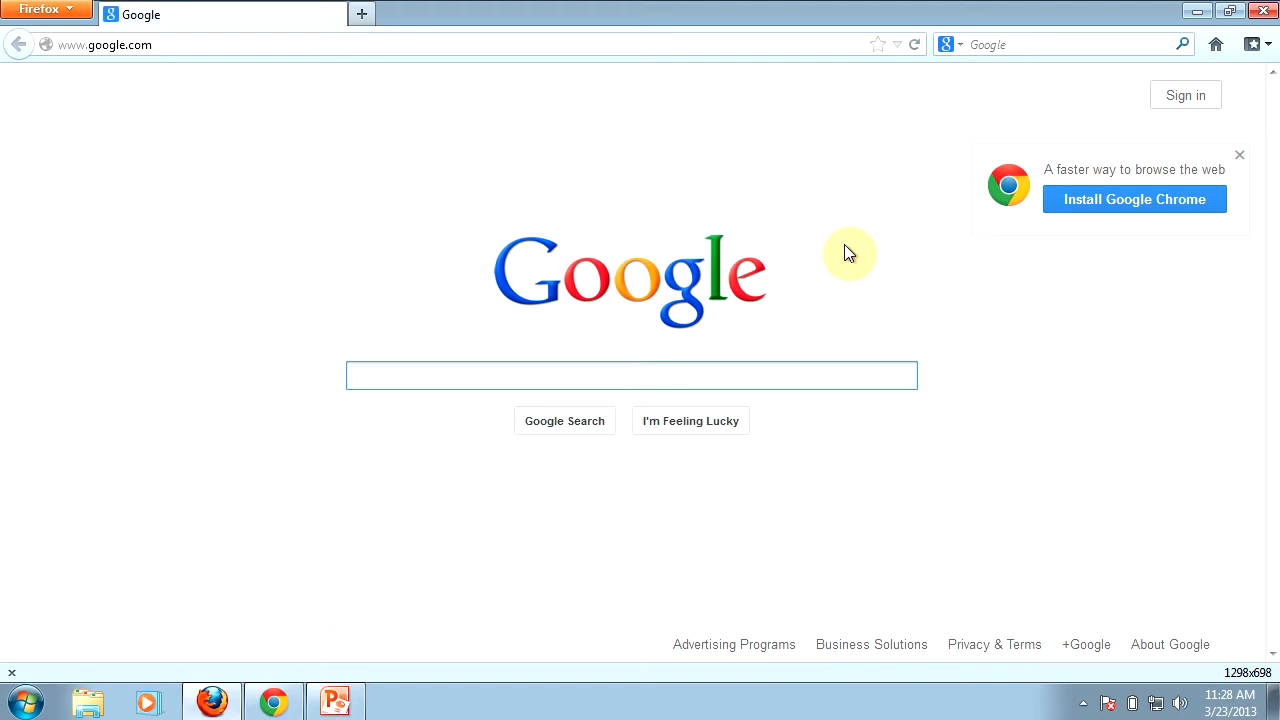
{"action": "mouse_move", "coordinate": [1192, 650]}
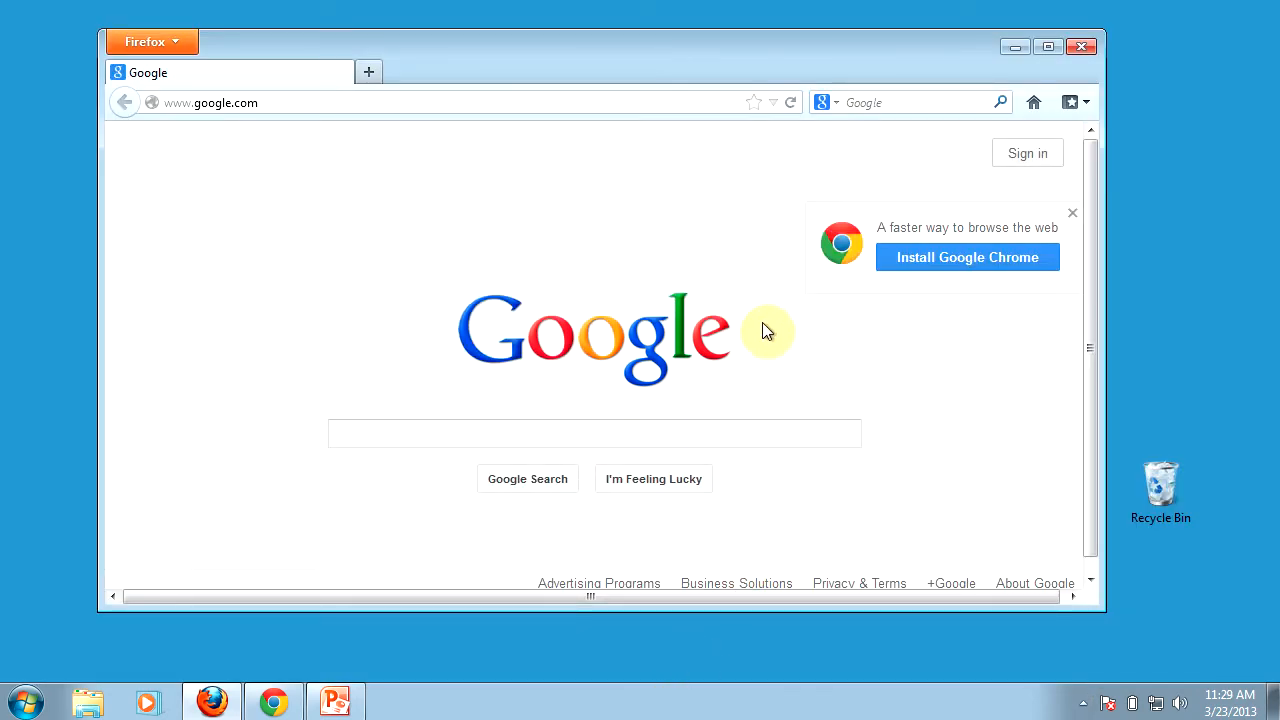
{"action": "mouse_move", "coordinate": [770, 328]}
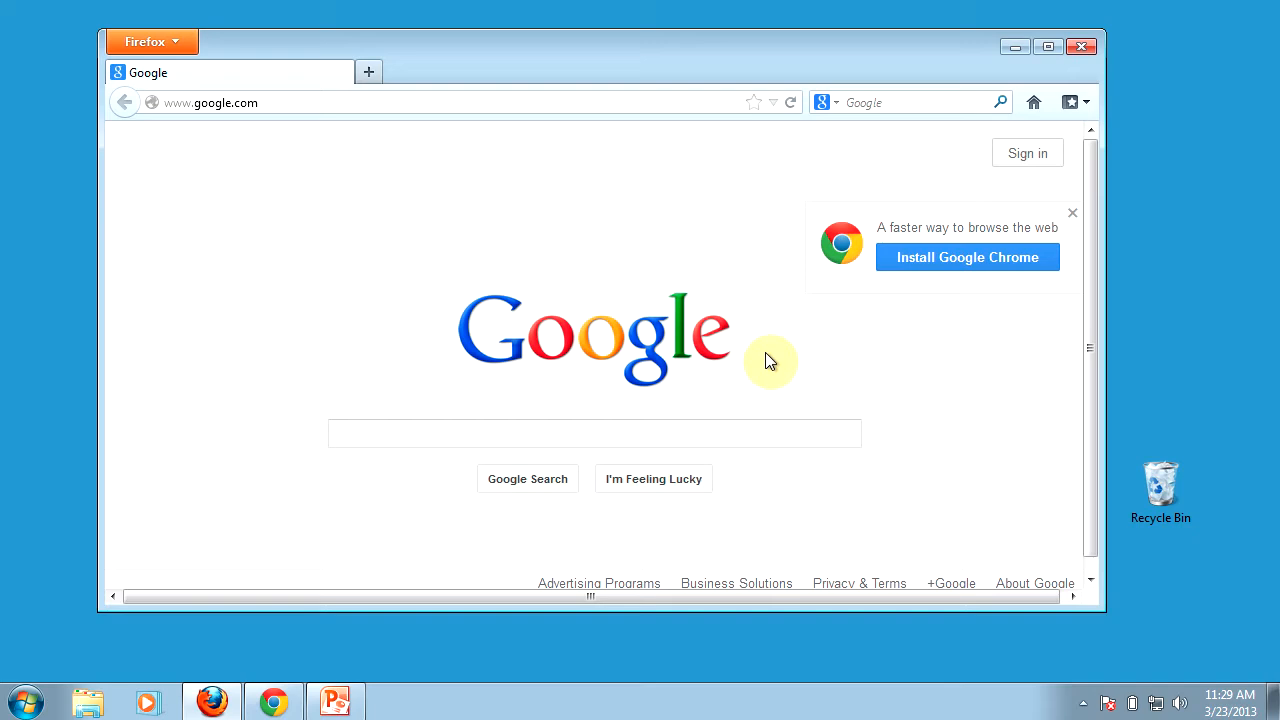
{"action": "mouse_move", "coordinate": [584, 216]}
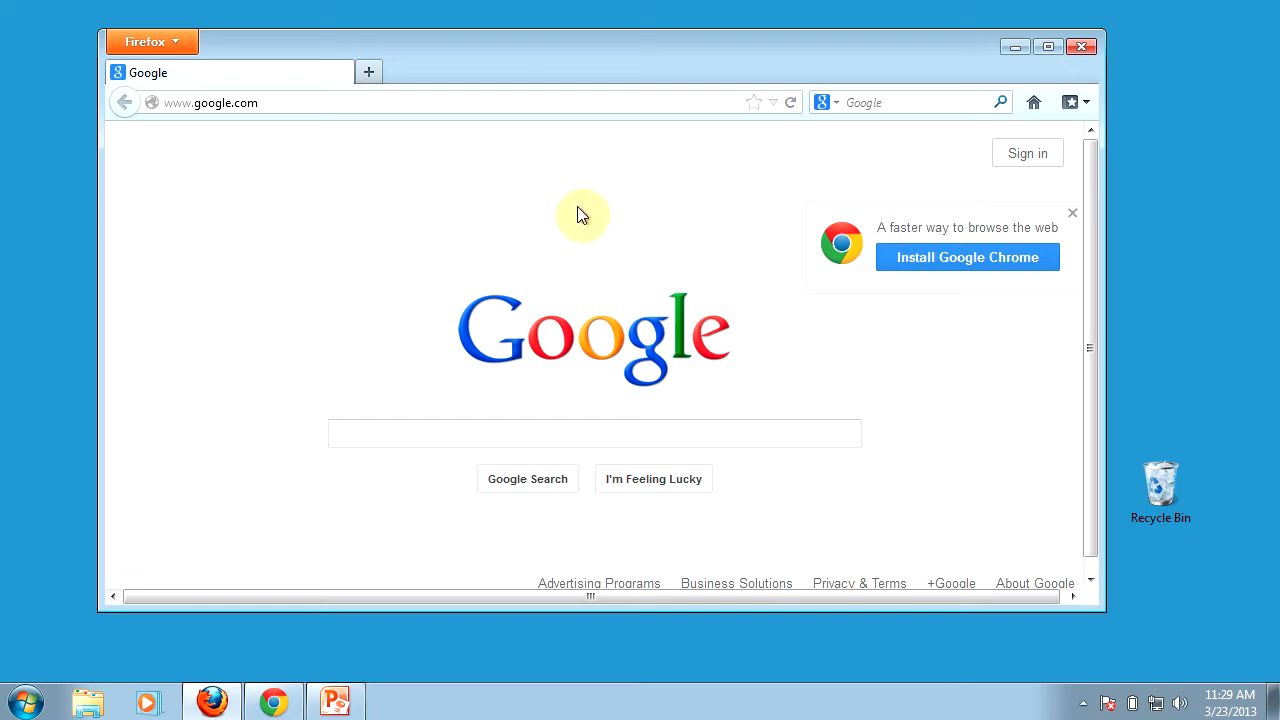
{"action": "mouse_move", "coordinate": [490, 90]}
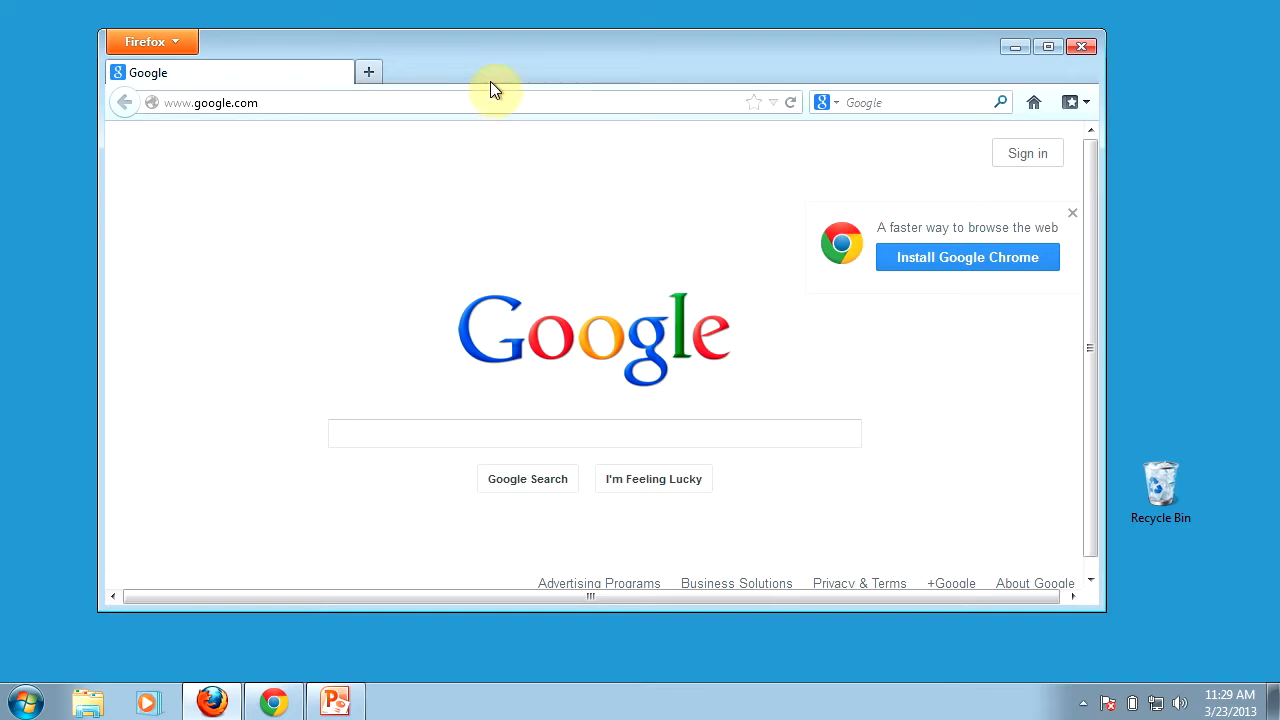
{"action": "mouse_move", "coordinate": [212, 58]}
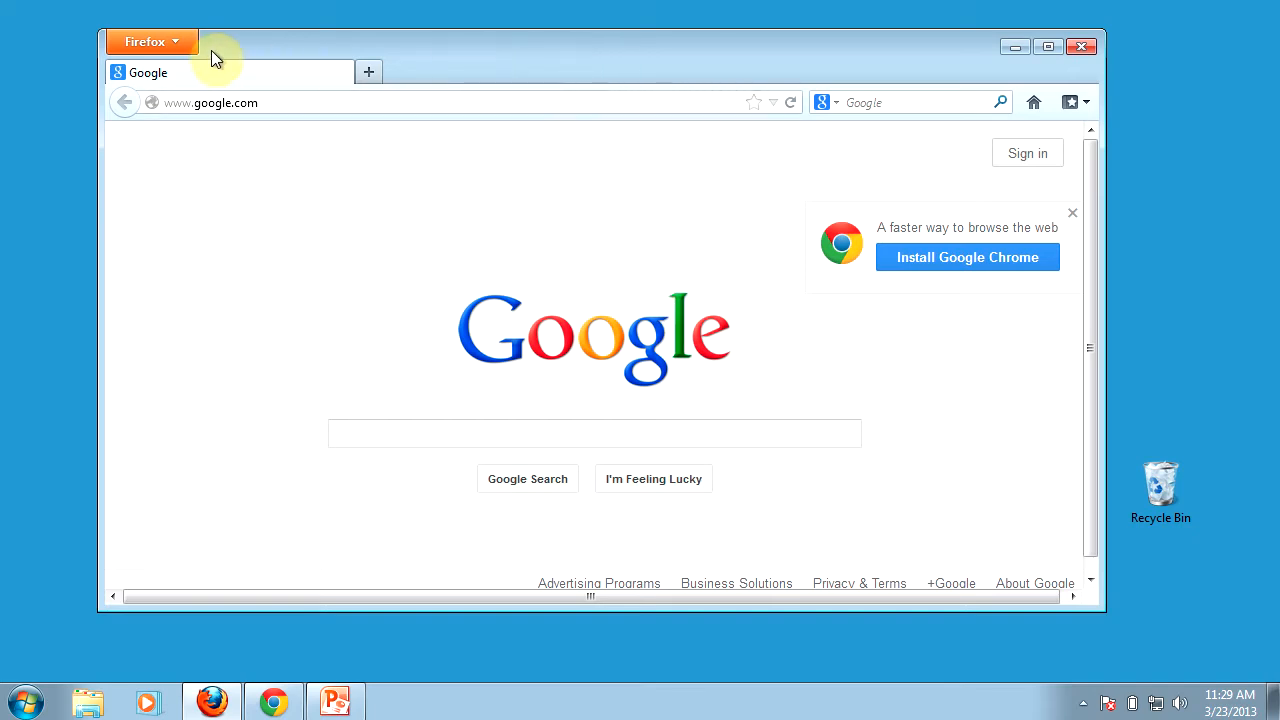
{"action": "mouse_move", "coordinate": [686, 218]}
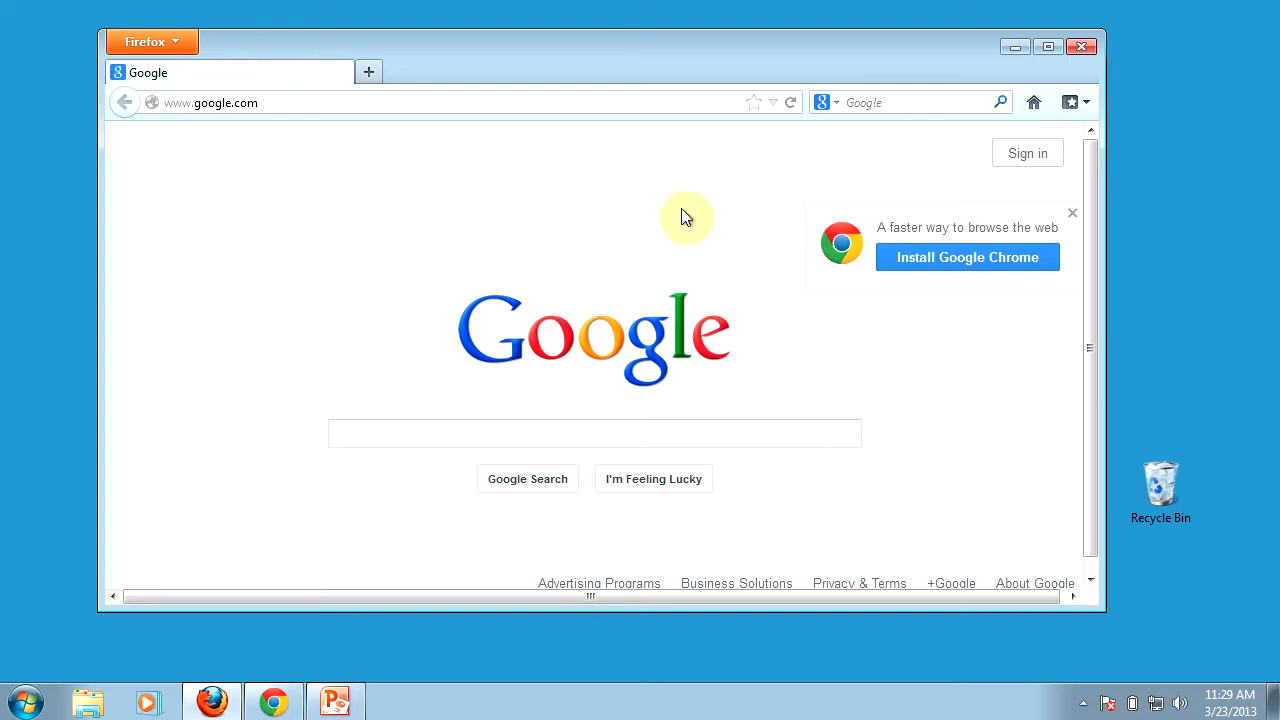
{"action": "mouse_move", "coordinate": [604, 184]}
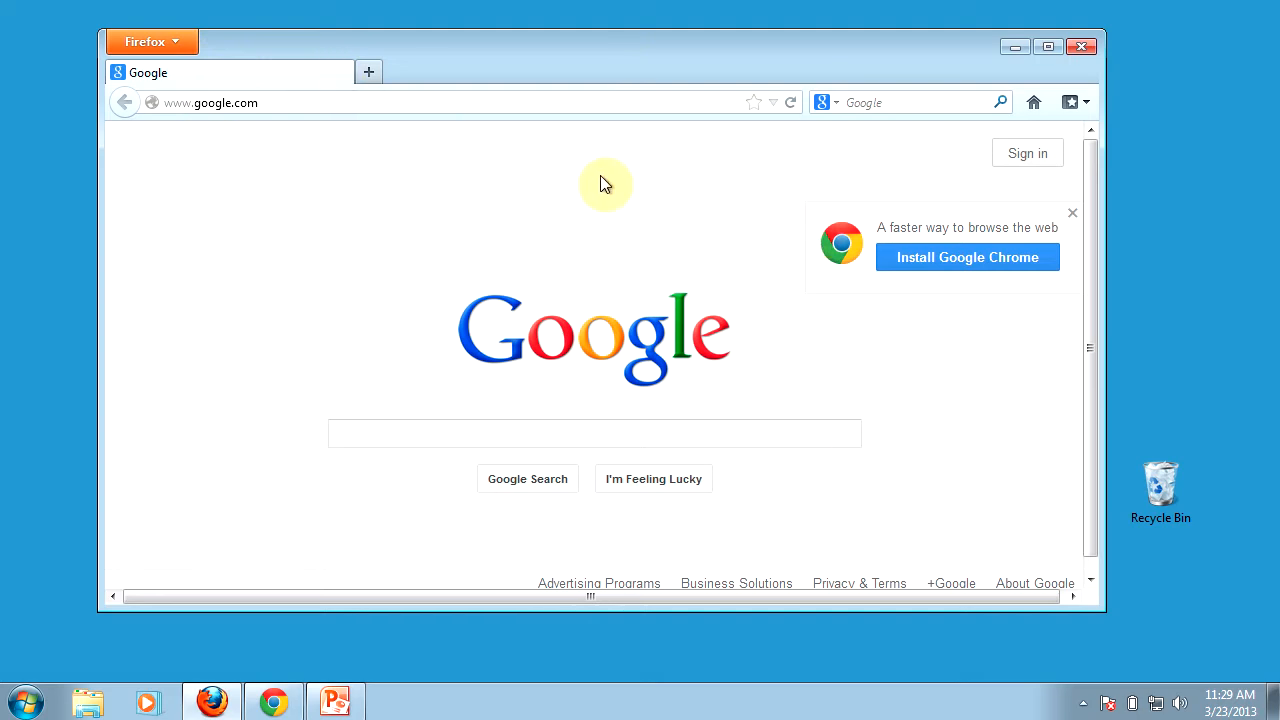
{"action": "mouse_move", "coordinate": [592, 68]}
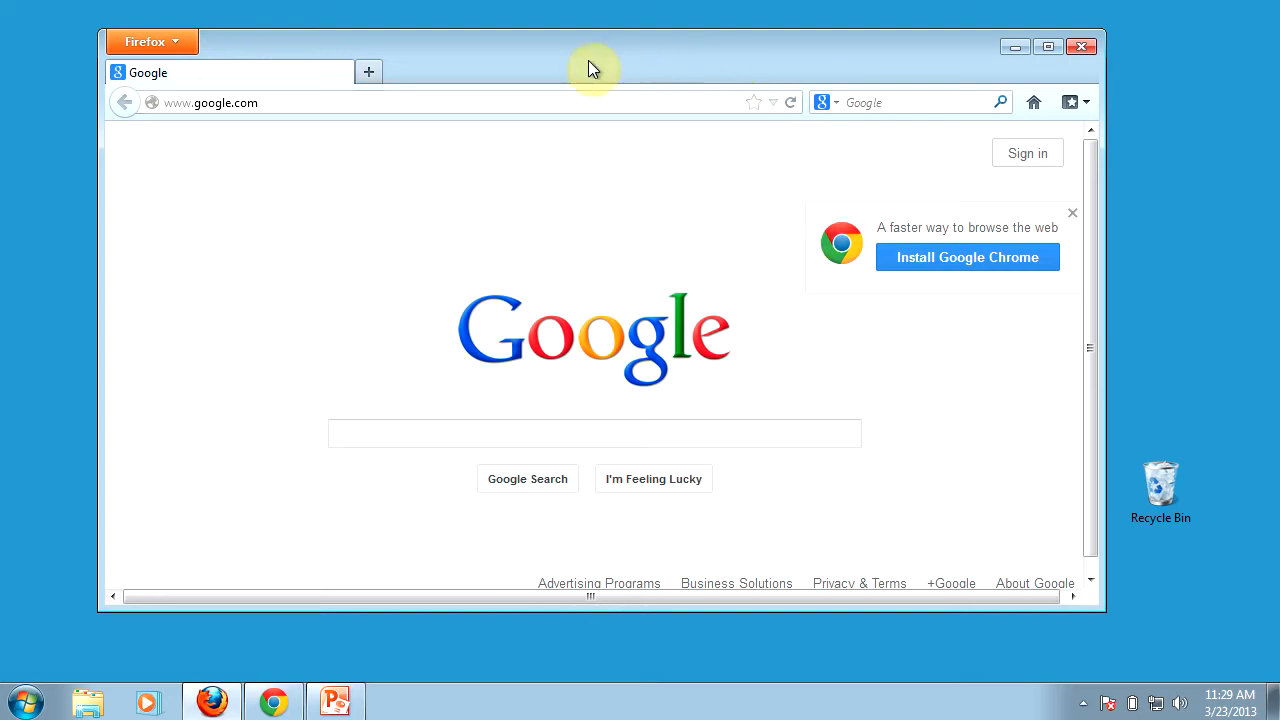
{"action": "mouse_move", "coordinate": [628, 260]}
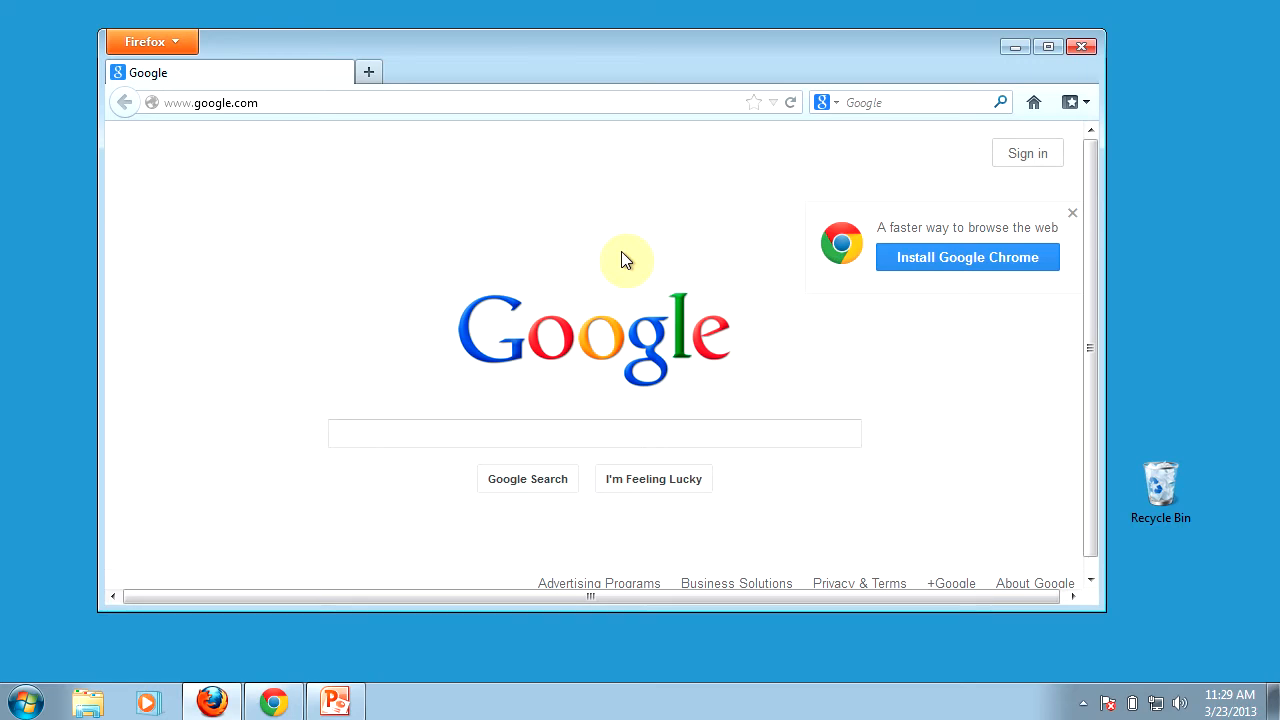
{"action": "mouse_move", "coordinate": [588, 84]}
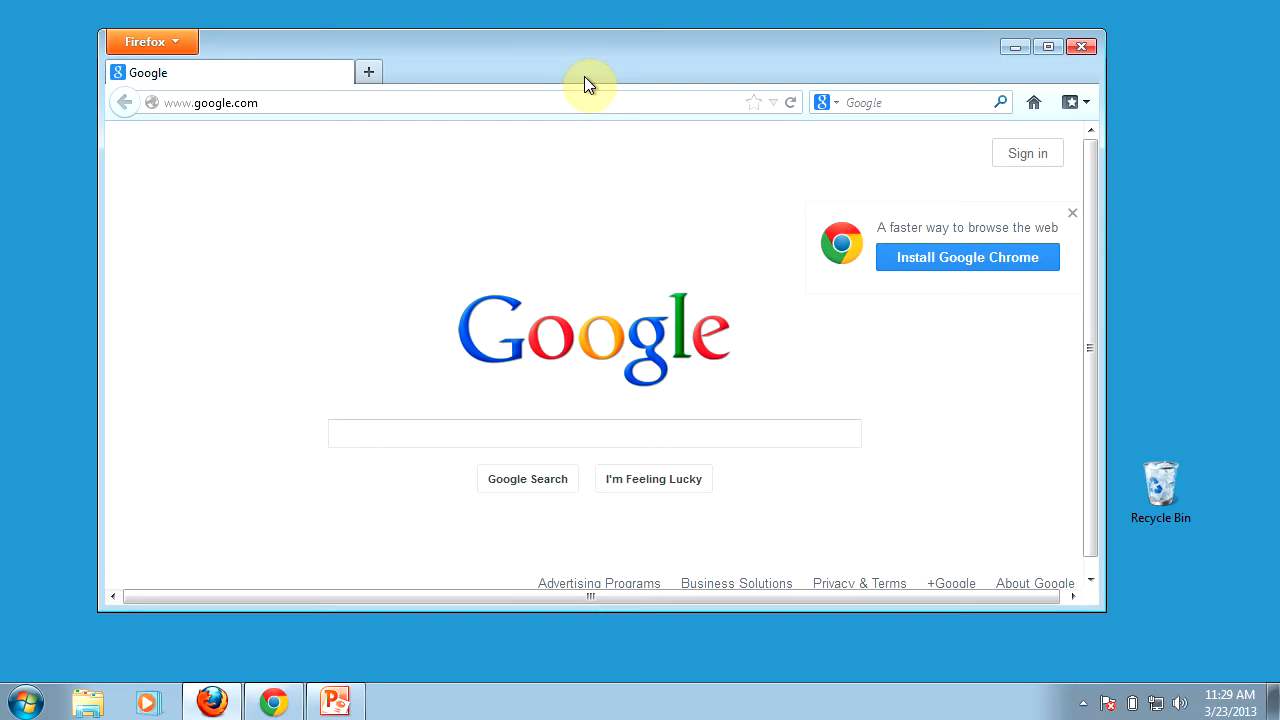
{"action": "mouse_move", "coordinate": [850, 428]}
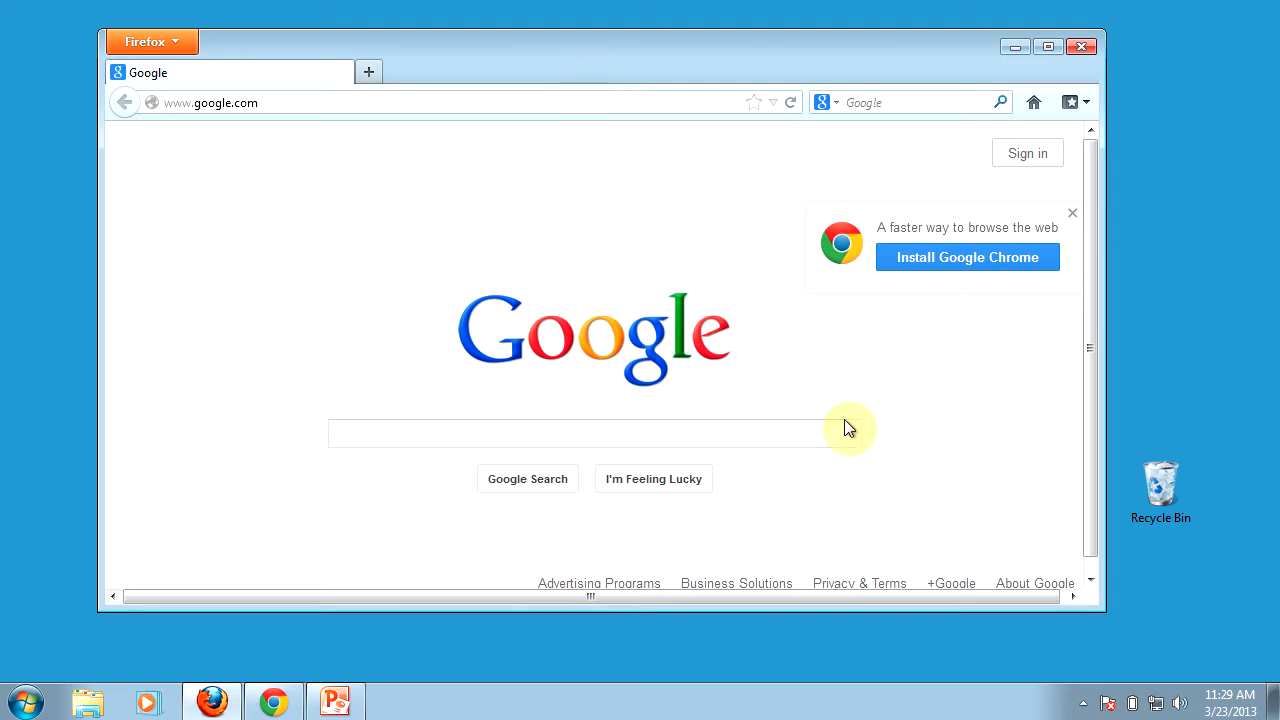
Bring up the BB FlashBack Express recording menu from the system tray icon
{"action": "left_click", "coordinate": [1084, 704]}
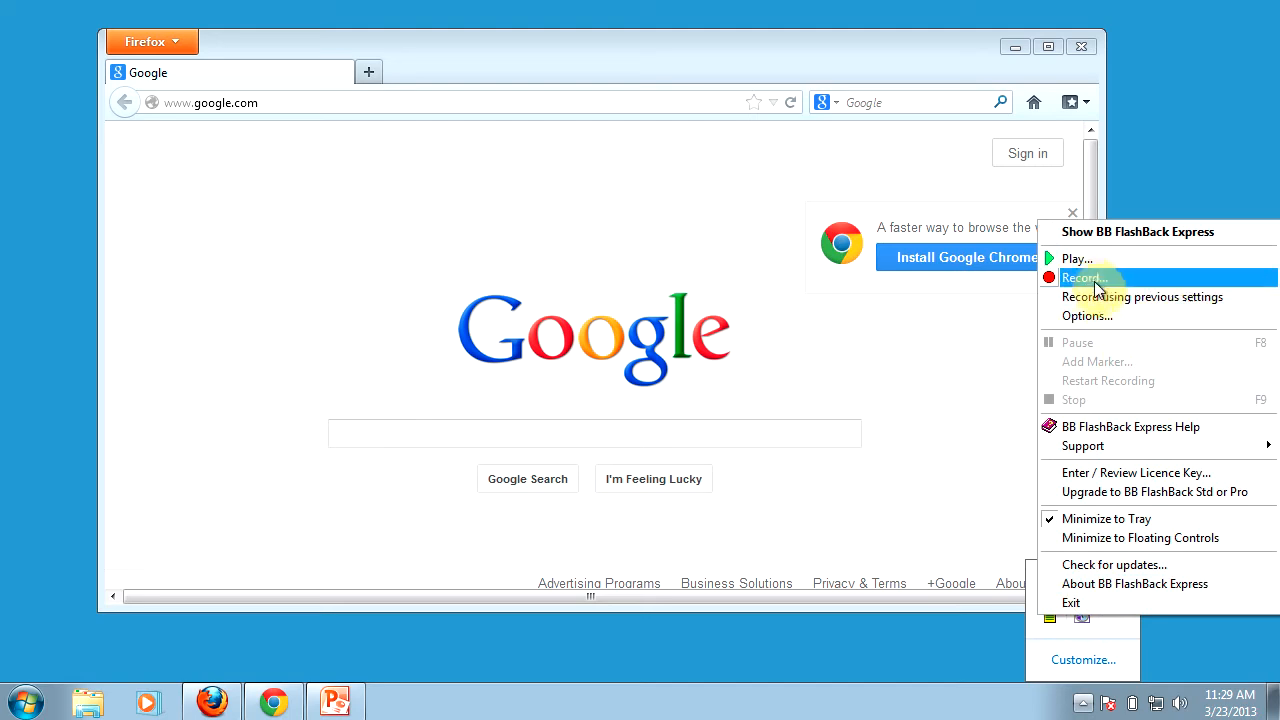
Set up a new BB FlashBack Express recording and start capturing the Firefox Google window
{"action": "left_click", "coordinate": [1082, 276]}
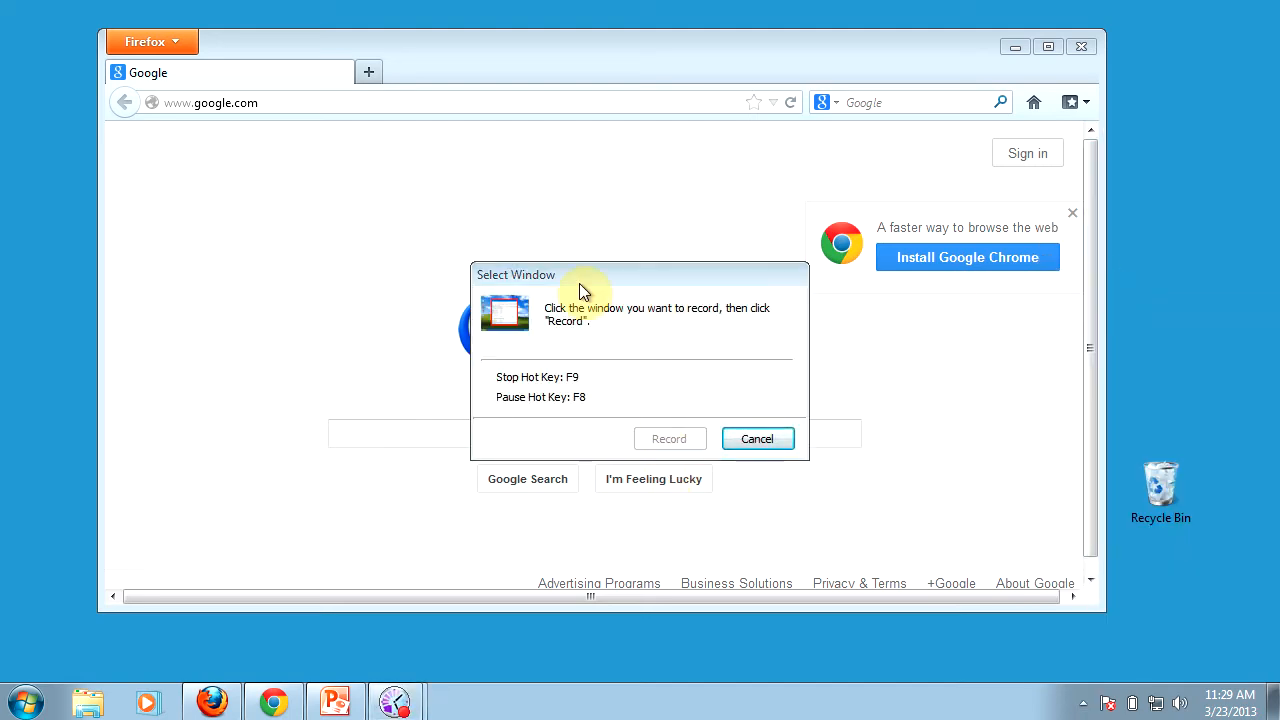
{"action": "mouse_move", "coordinate": [584, 330]}
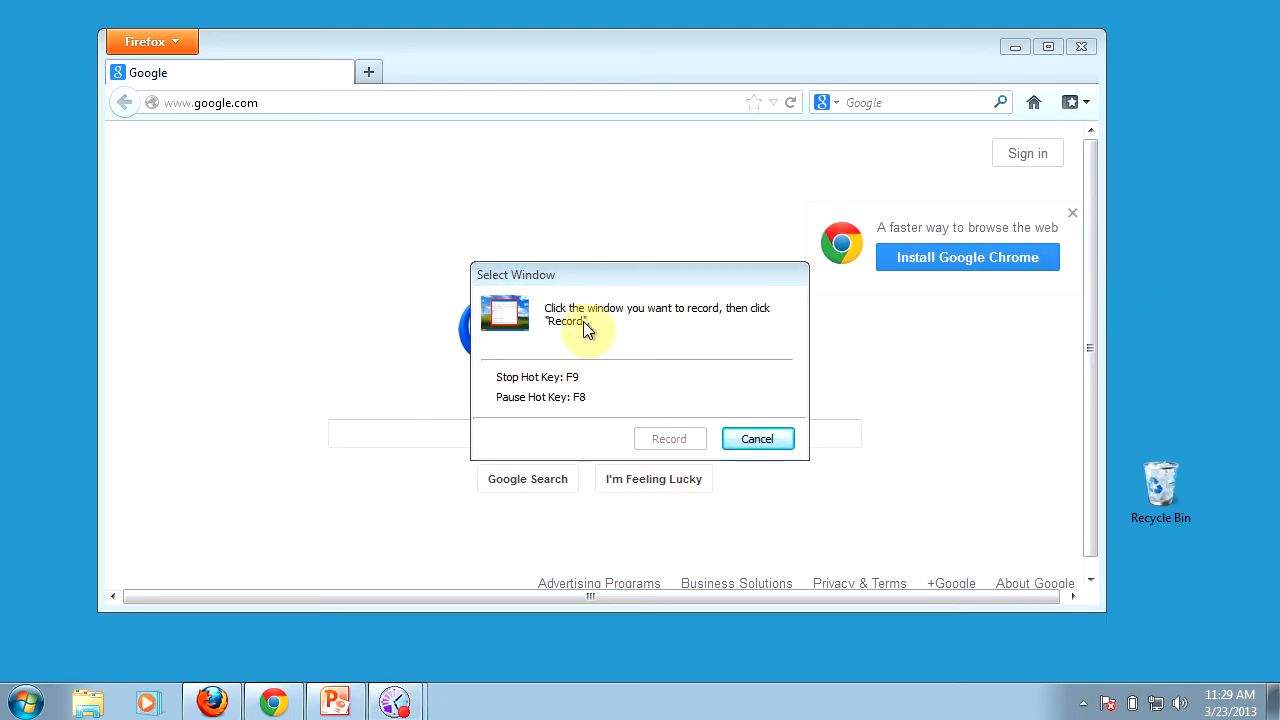
{"action": "mouse_move", "coordinate": [552, 72]}
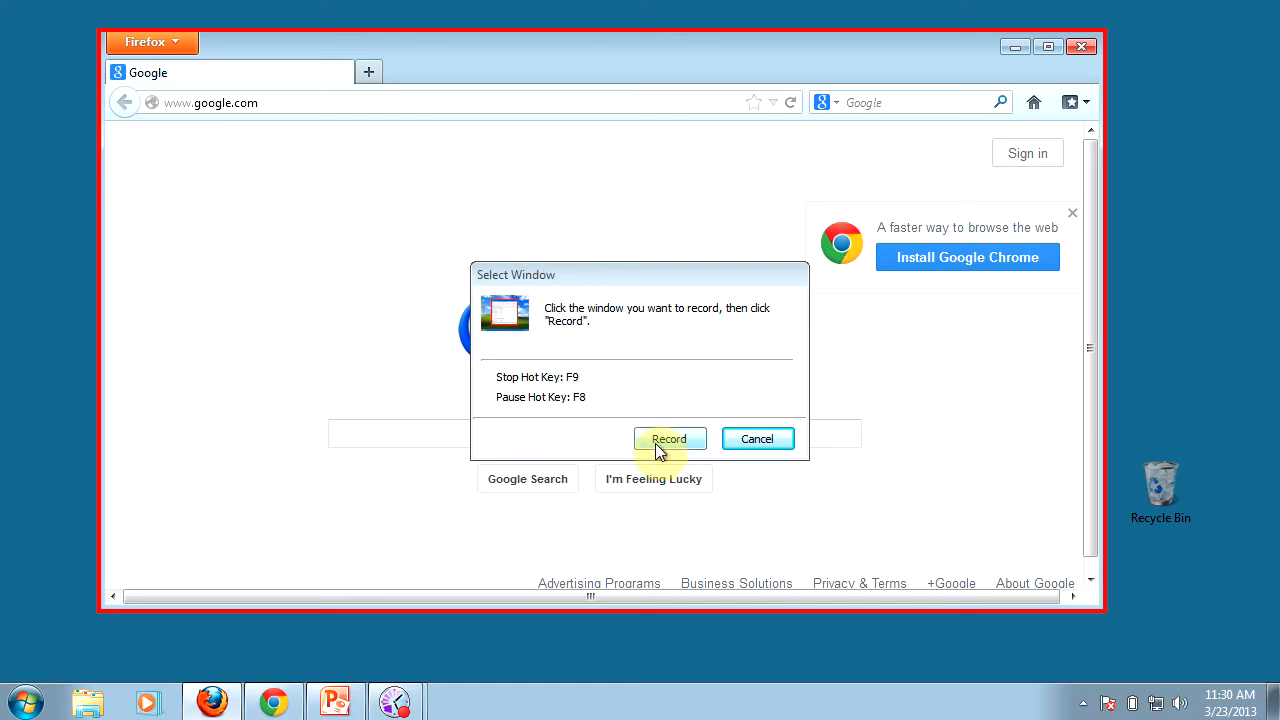
{"action": "left_click", "coordinate": [668, 440]}
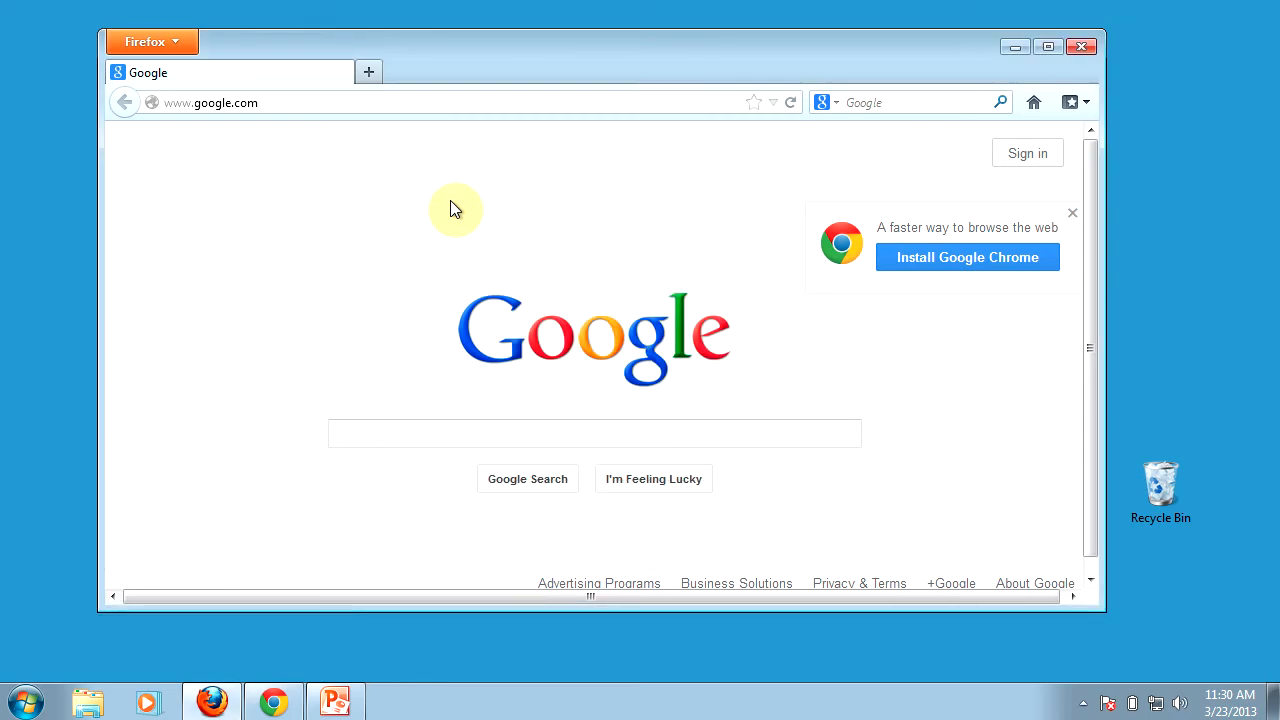
{"action": "mouse_move", "coordinate": [432, 218]}
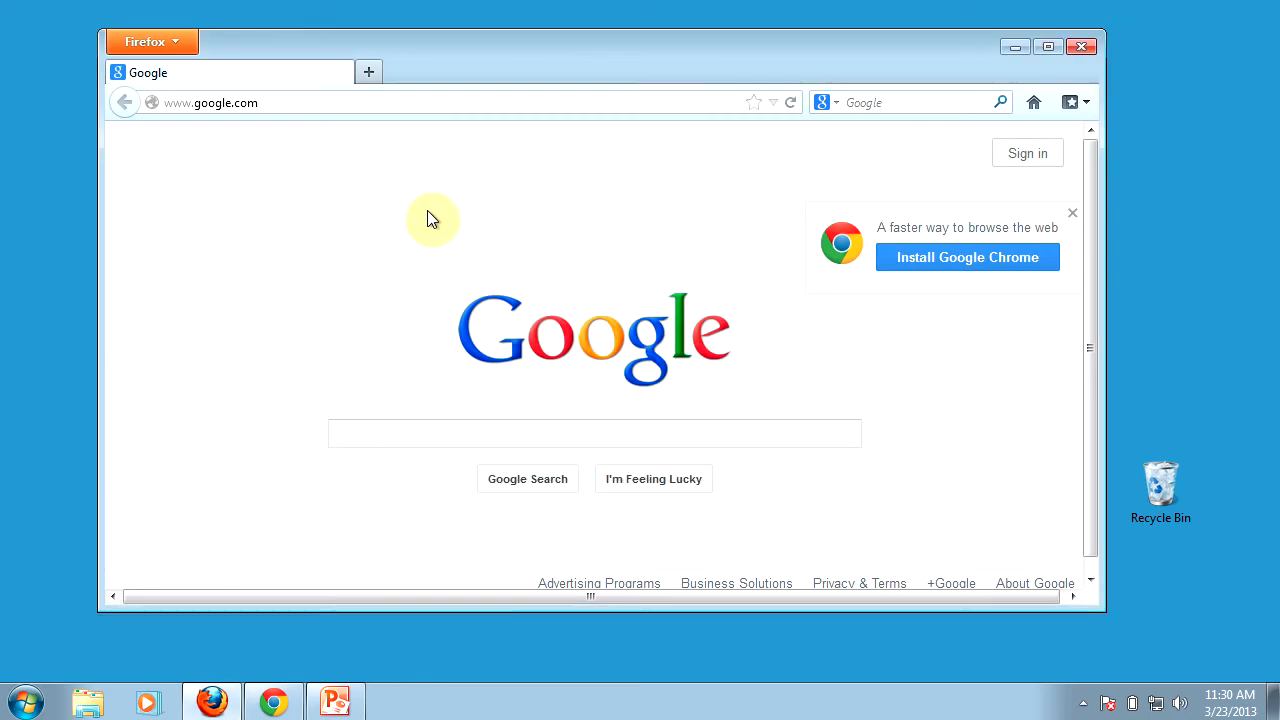
{"action": "mouse_move", "coordinate": [168, 444]}
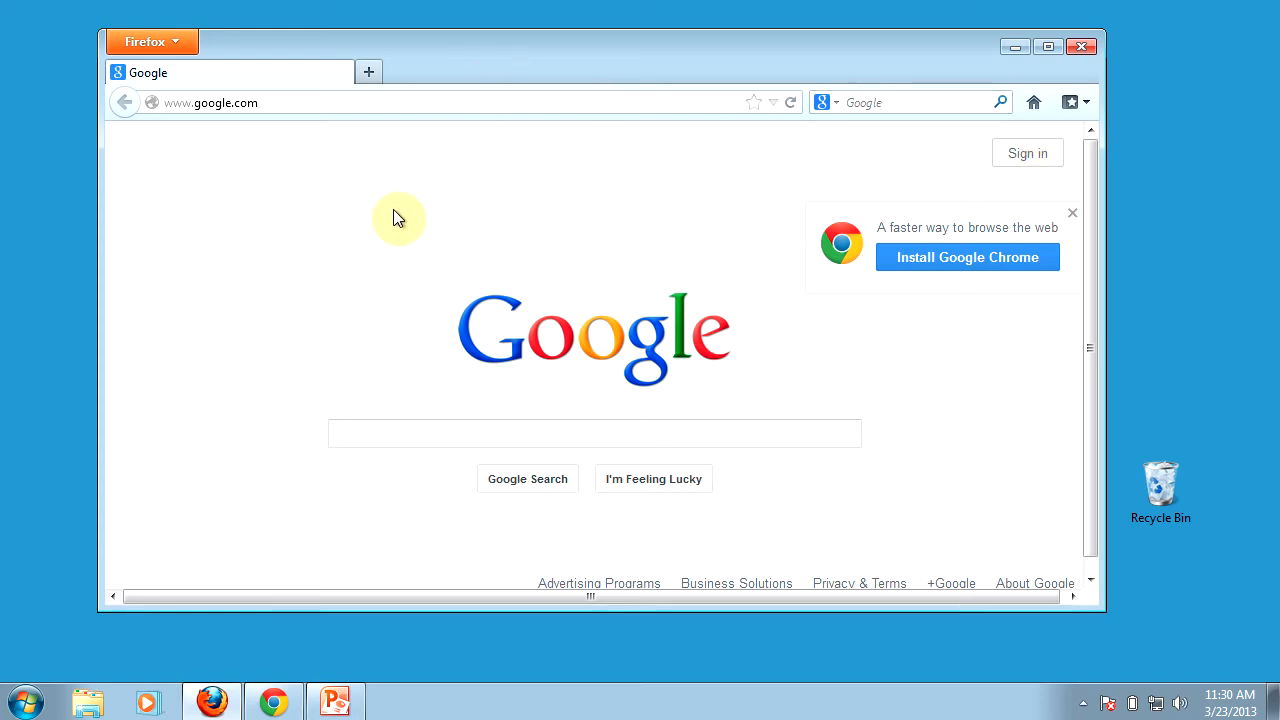
{"action": "mouse_move", "coordinate": [378, 228]}
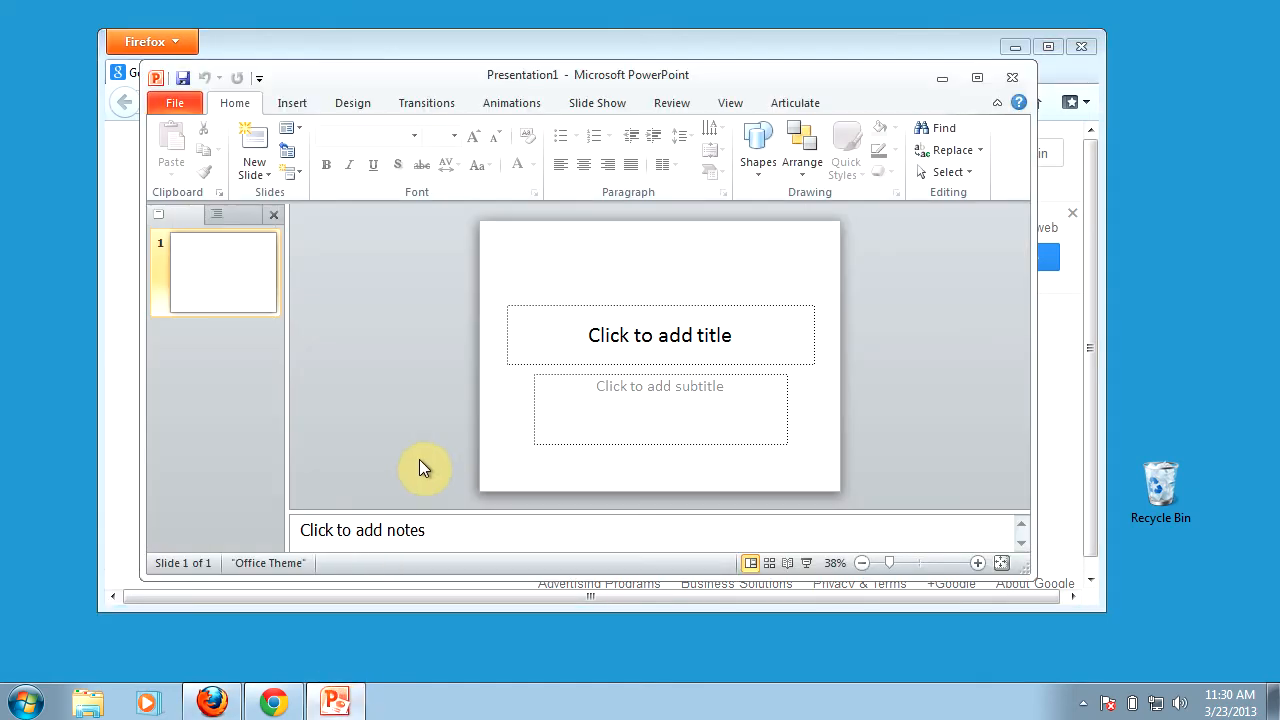
{"action": "mouse_move", "coordinate": [460, 280]}
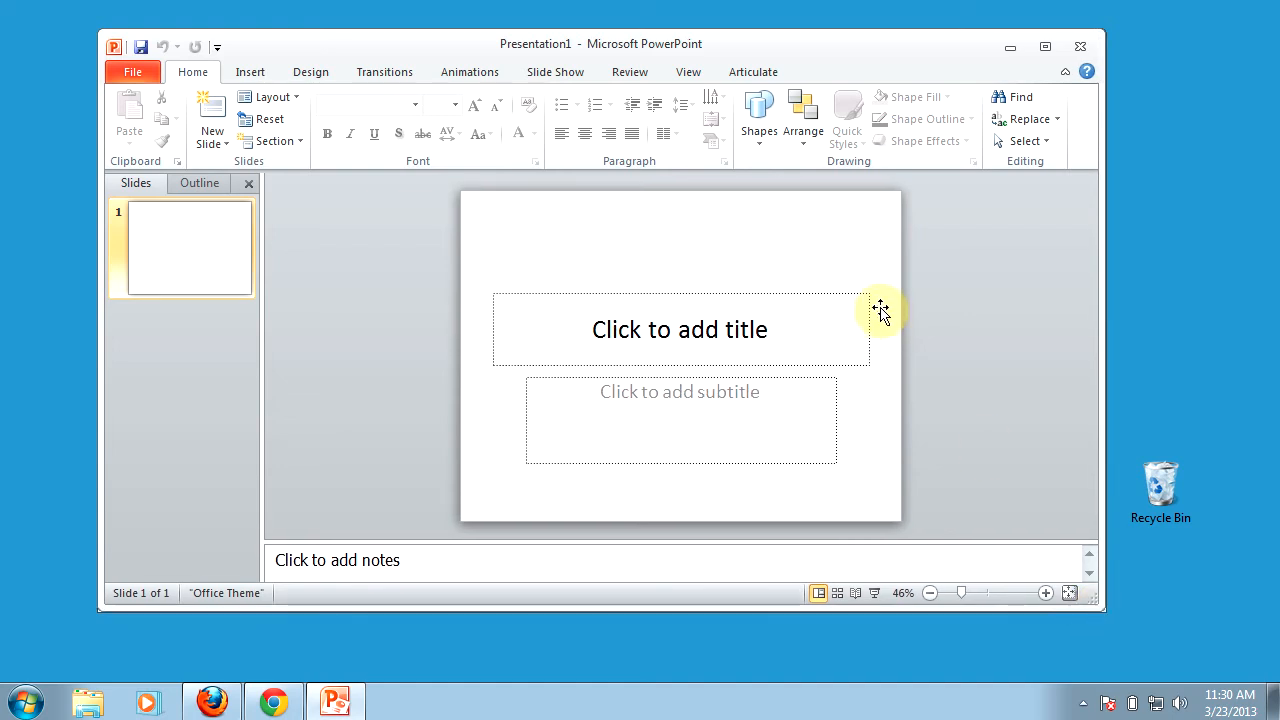
{"action": "mouse_move", "coordinate": [208, 684]}
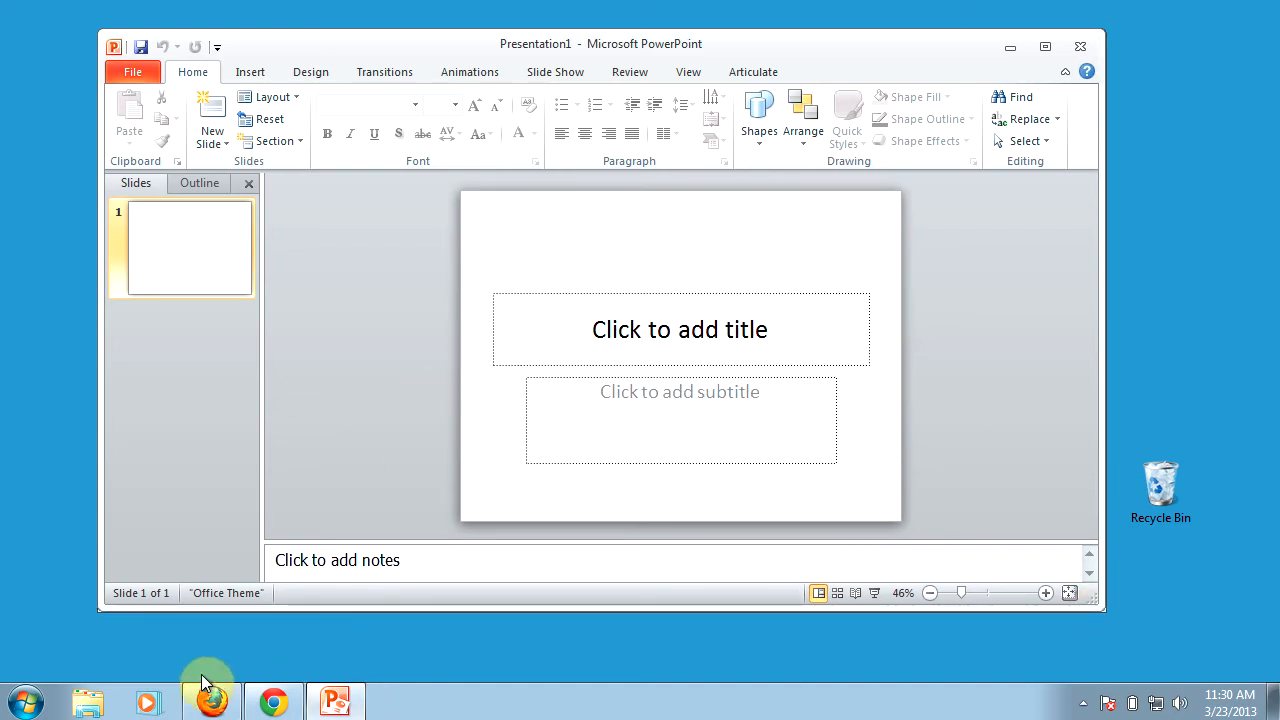
Compare Firefox against PowerPoint via the taskbar, then leave Chrome's New Tab page in front
{"action": "left_click", "coordinate": [210, 700]}
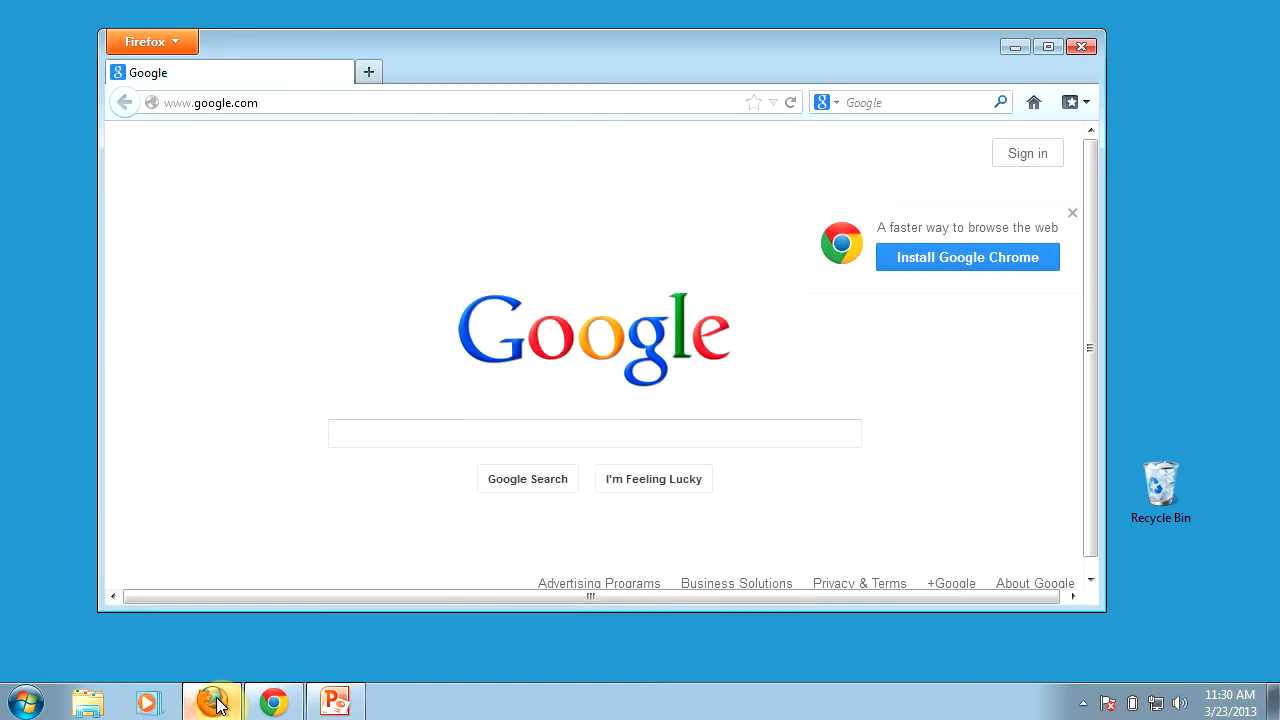
{"action": "left_click", "coordinate": [336, 700]}
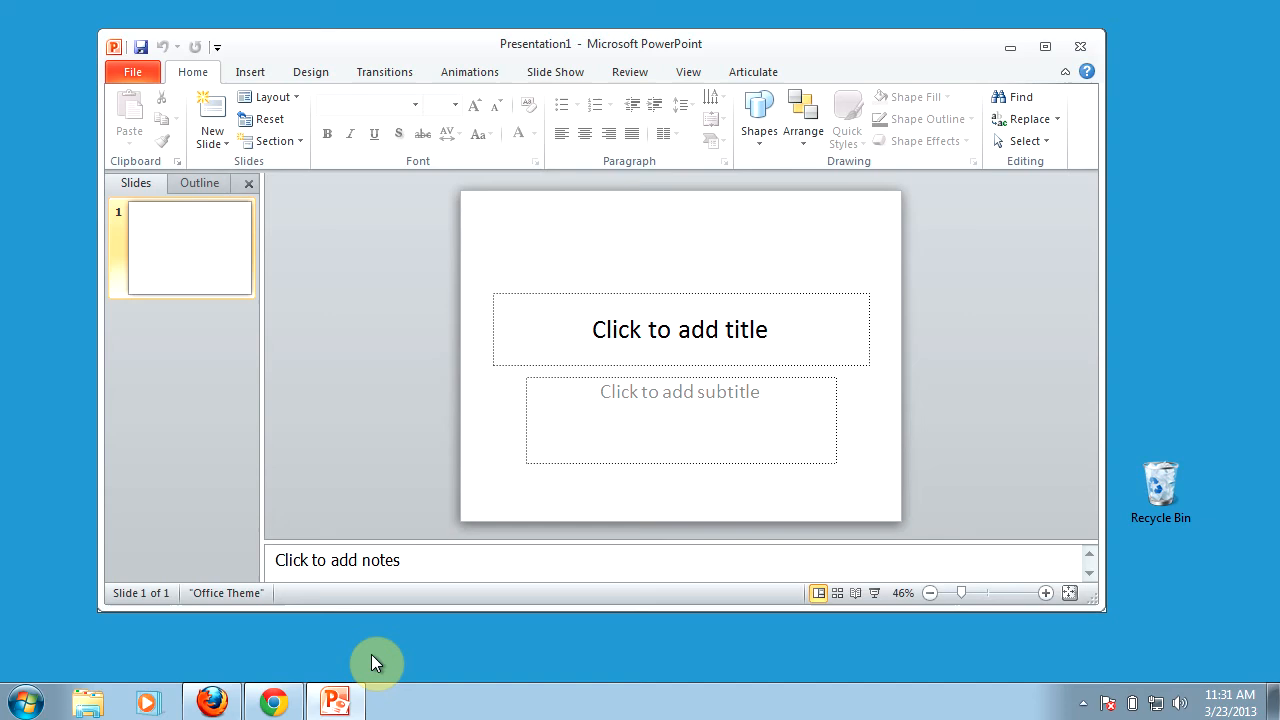
{"action": "left_click", "coordinate": [210, 700]}
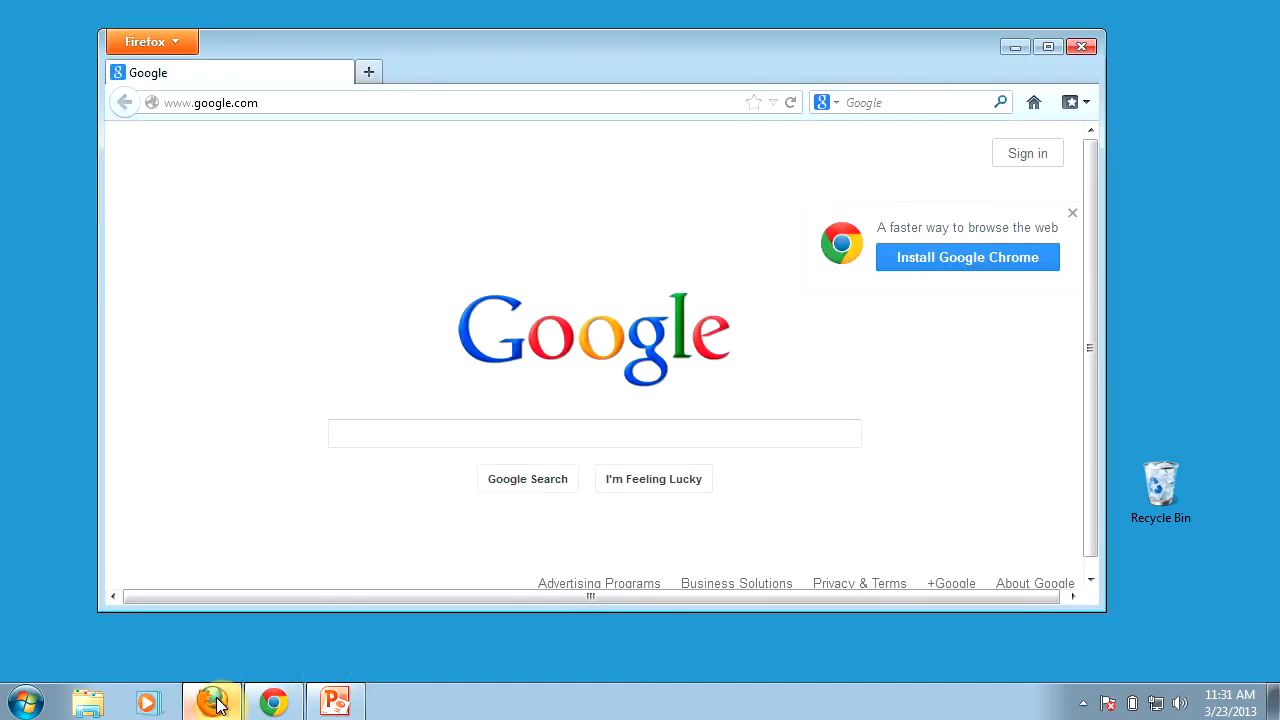
{"action": "mouse_move", "coordinate": [518, 176]}
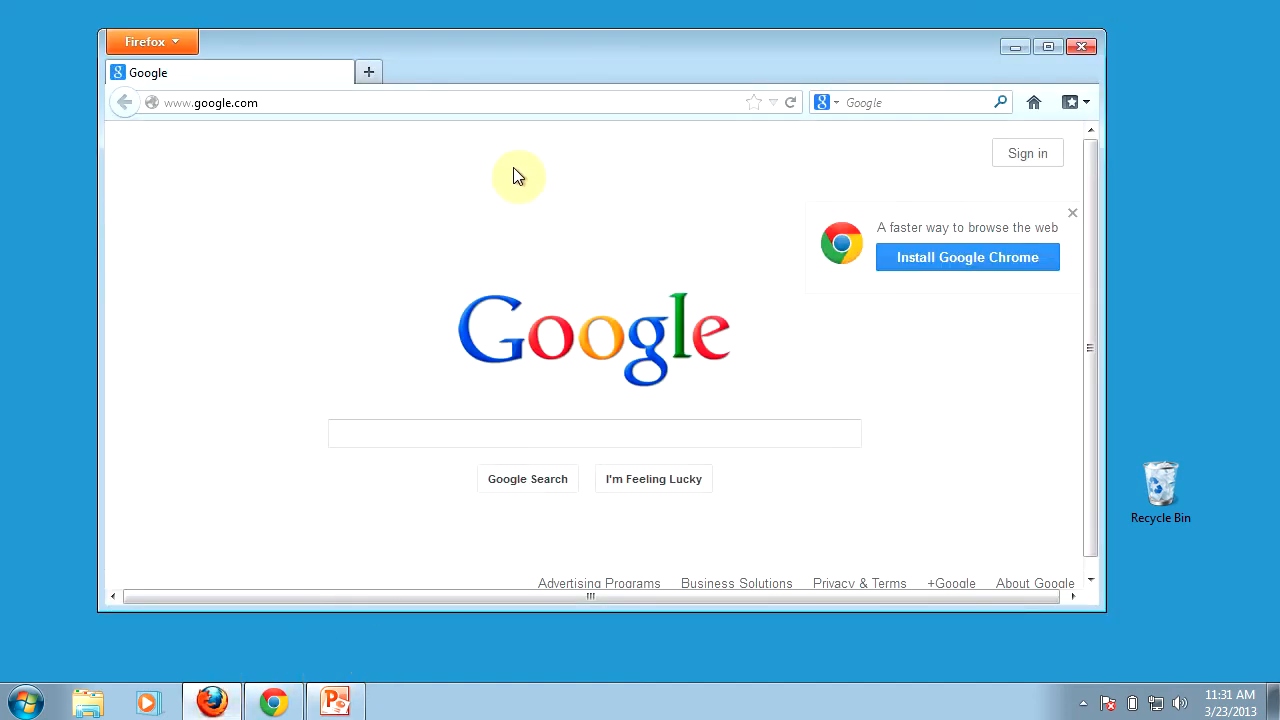
{"action": "mouse_move", "coordinate": [392, 292]}
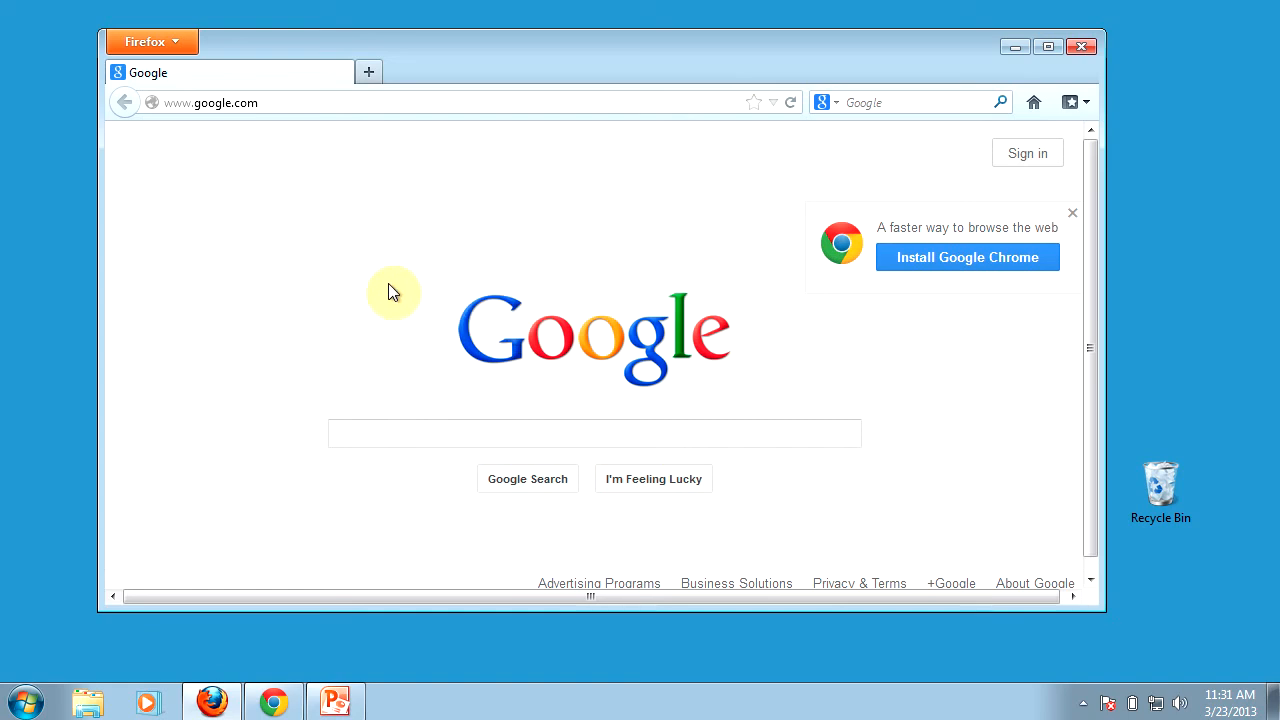
{"action": "left_click", "coordinate": [272, 700]}
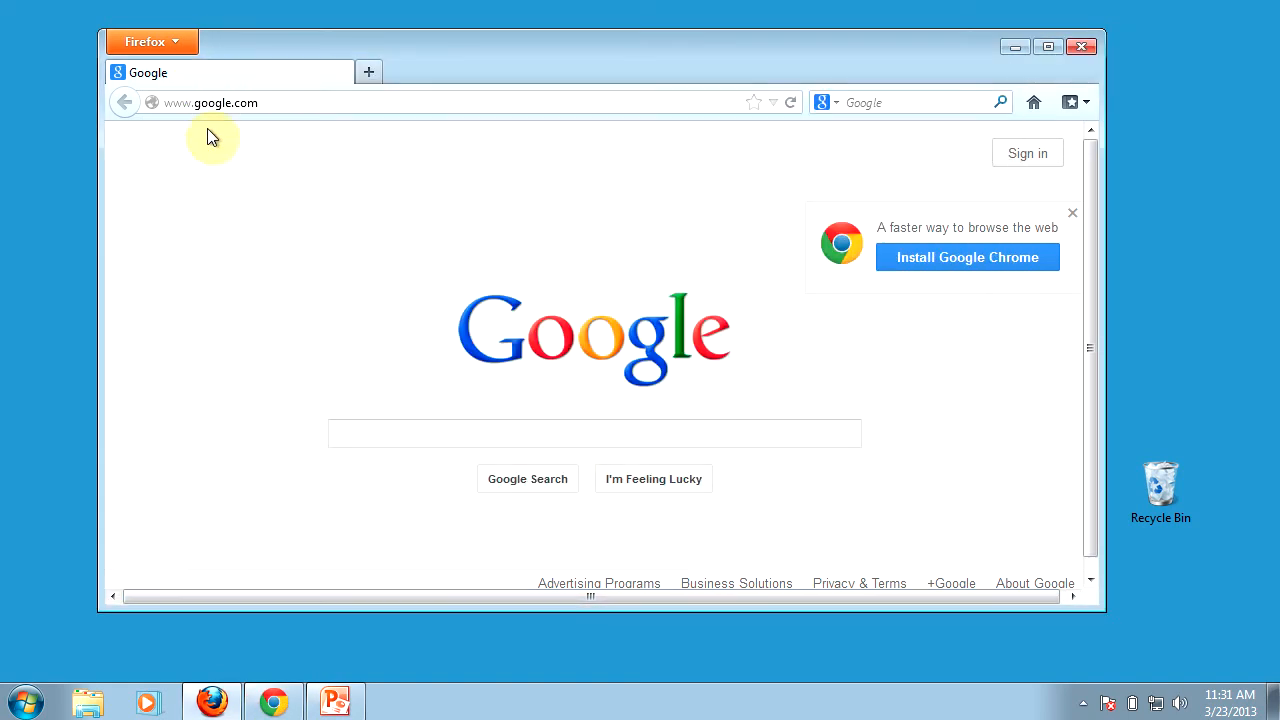
{"action": "left_click", "coordinate": [272, 700]}
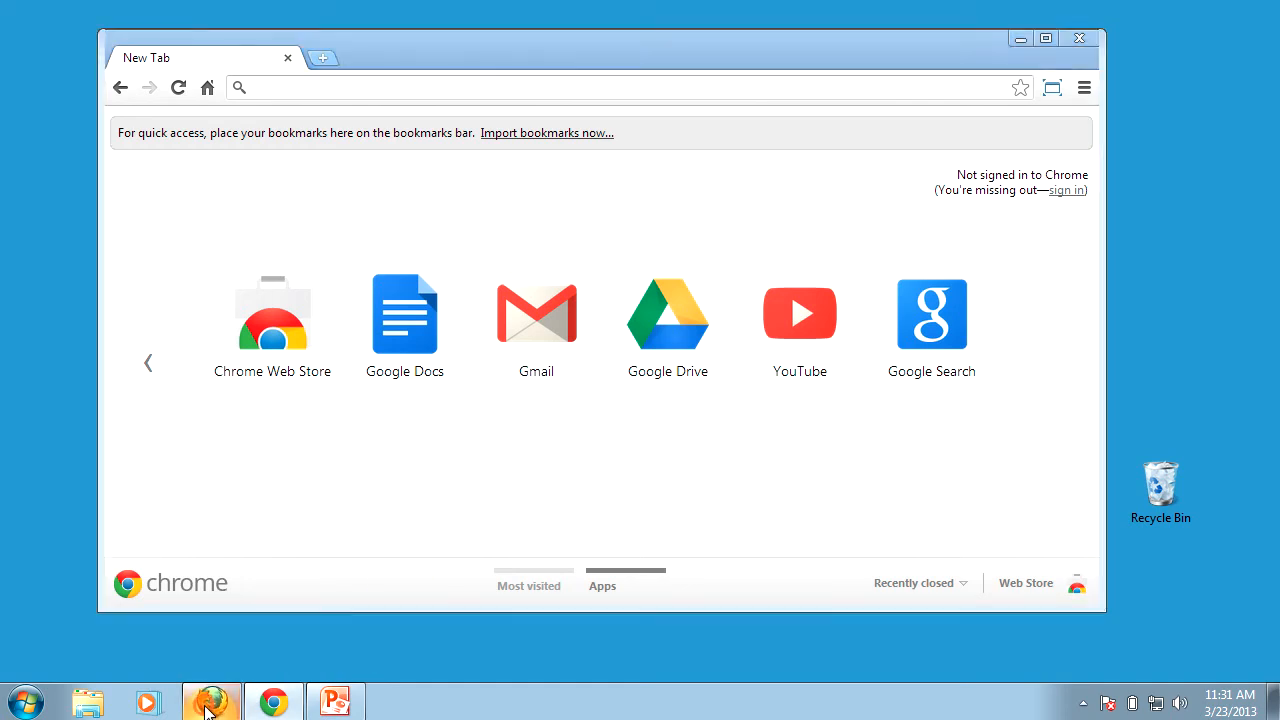
Cycle Firefox, Chrome and PowerPoint to confirm one shared frame, finishing on Firefox's Google page
{"action": "left_click", "coordinate": [210, 700]}
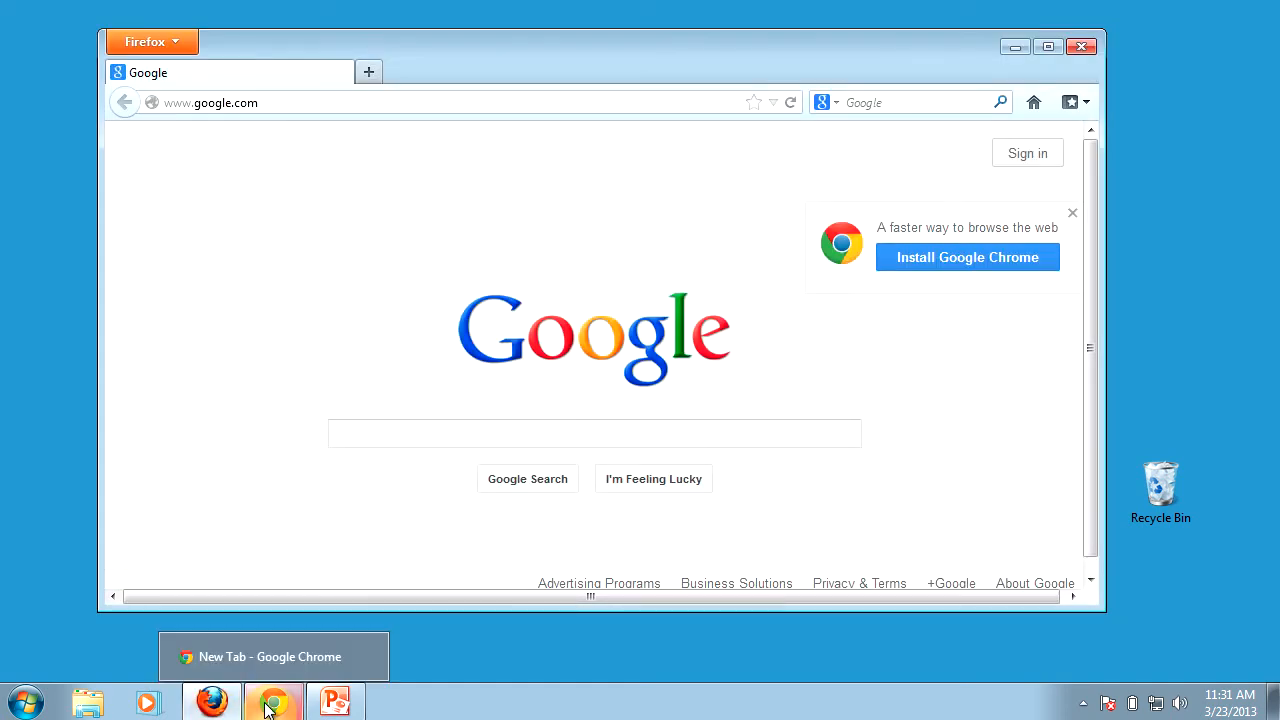
{"action": "left_click", "coordinate": [272, 700]}
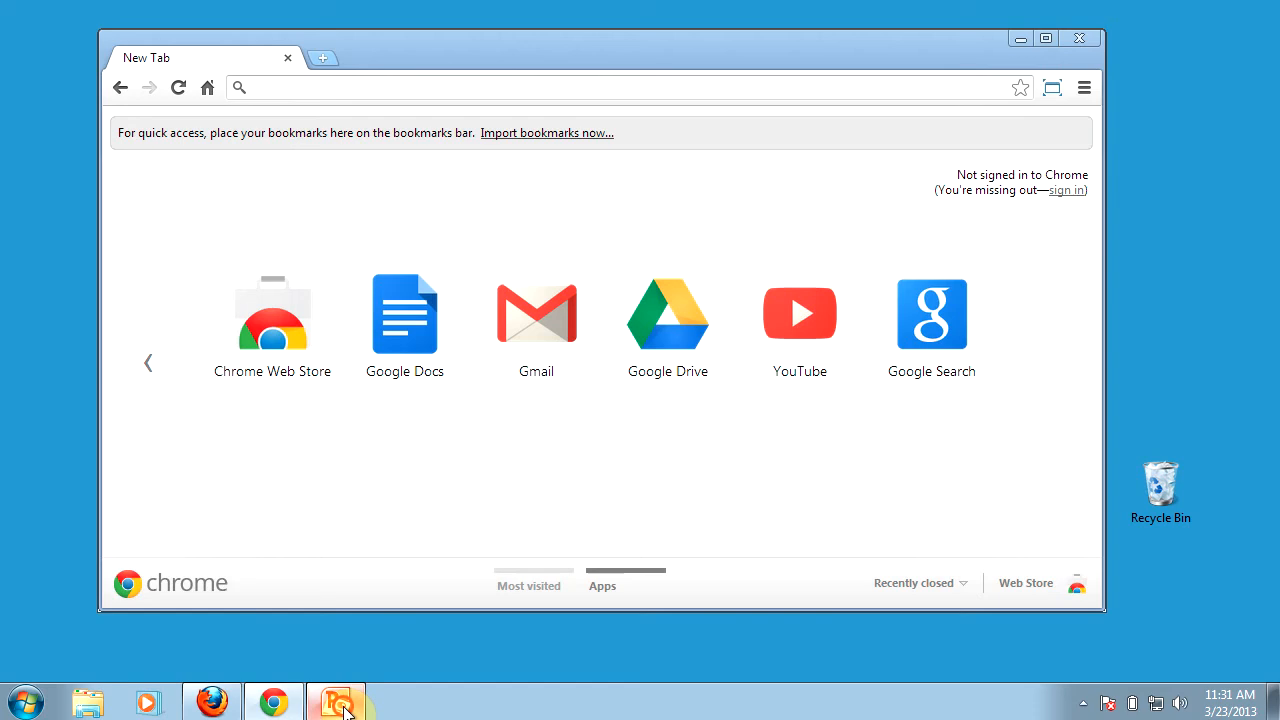
{"action": "left_click", "coordinate": [336, 700]}
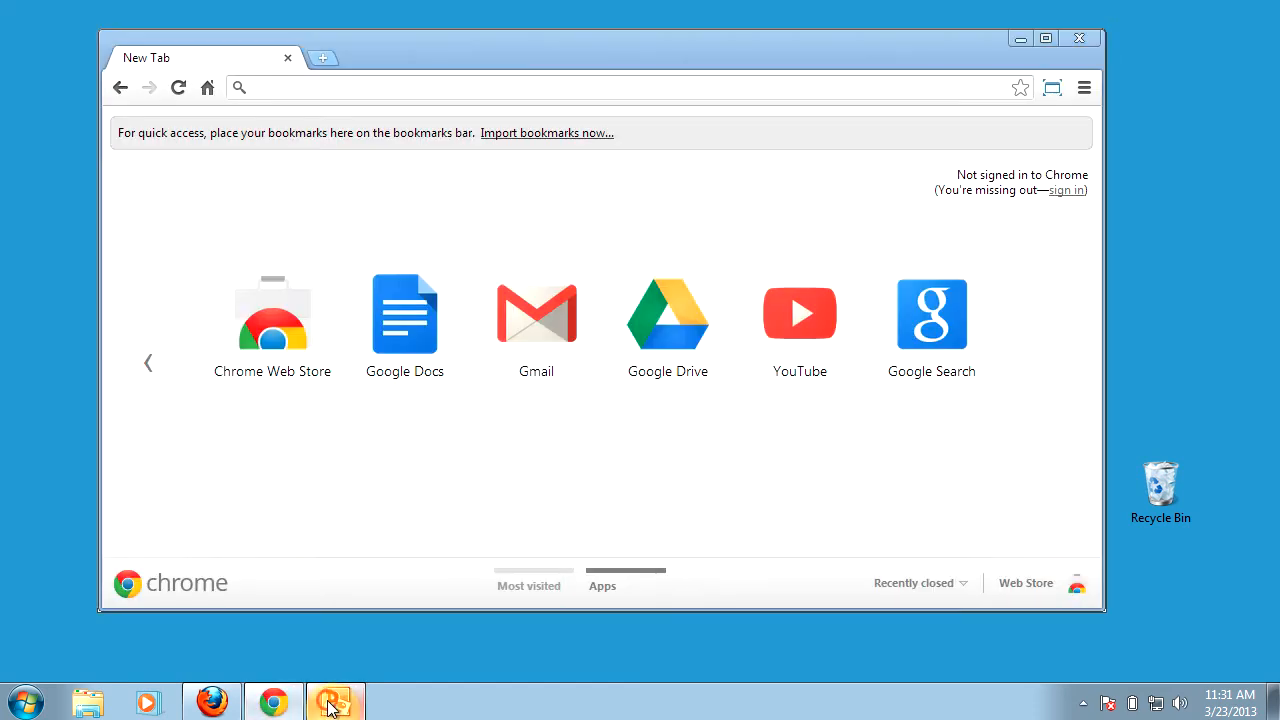
{"action": "left_click", "coordinate": [336, 700]}
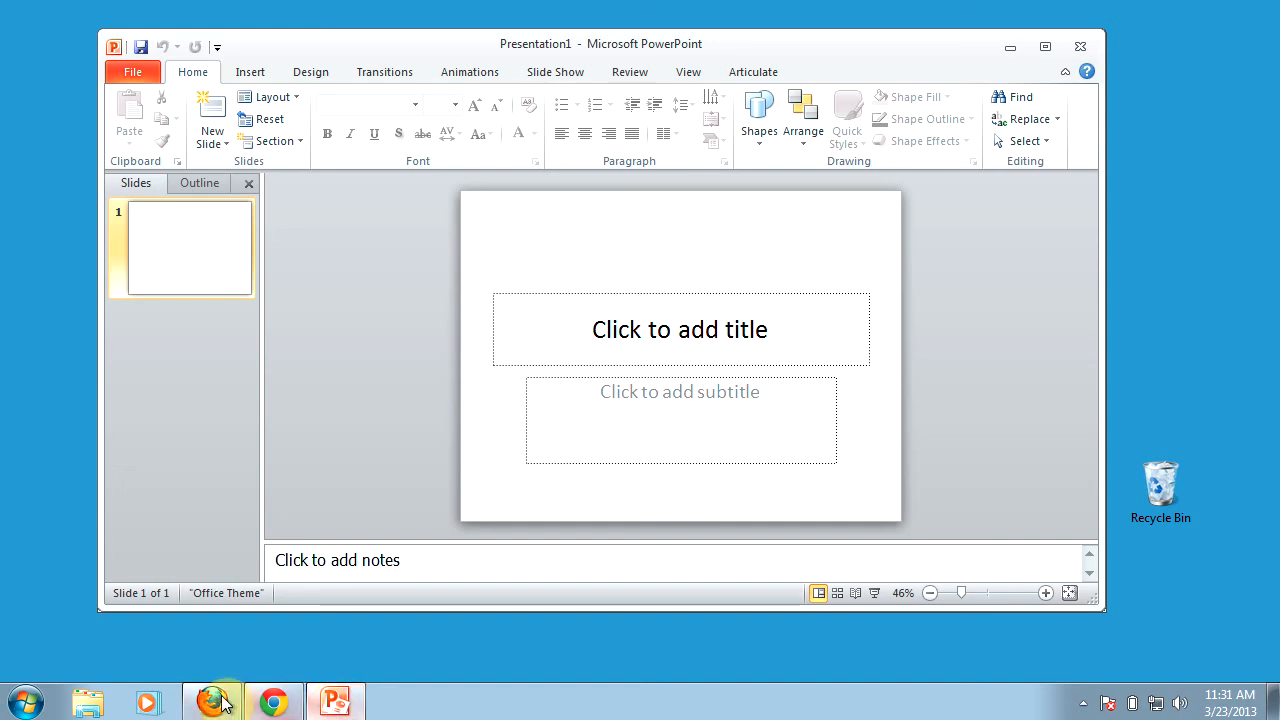
{"action": "left_click", "coordinate": [212, 700]}
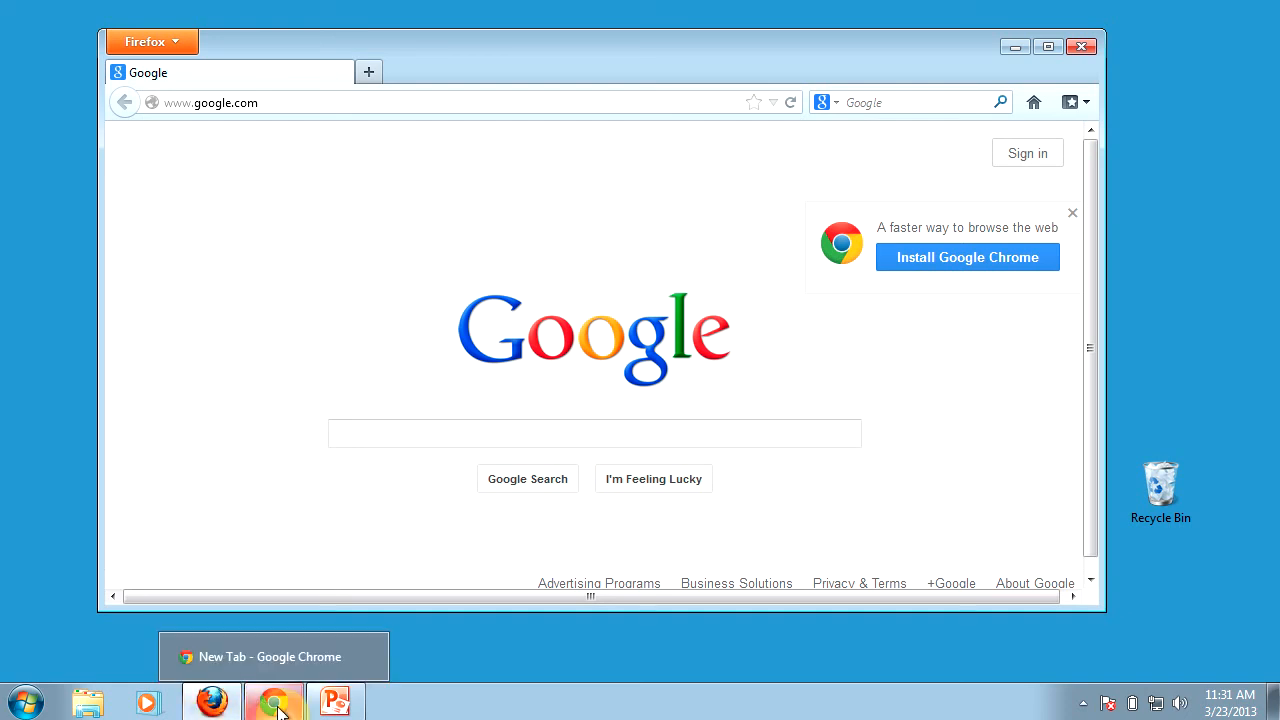
{"action": "left_click", "coordinate": [336, 700]}
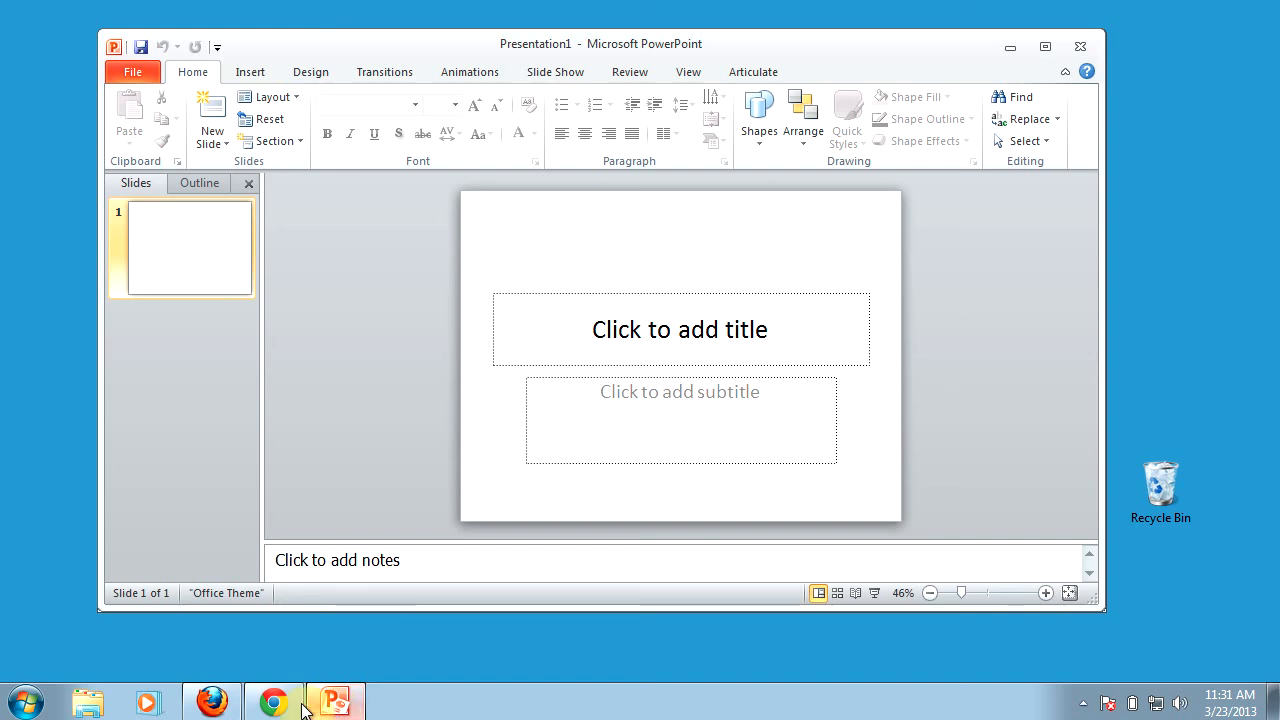
{"action": "left_click", "coordinate": [212, 700]}
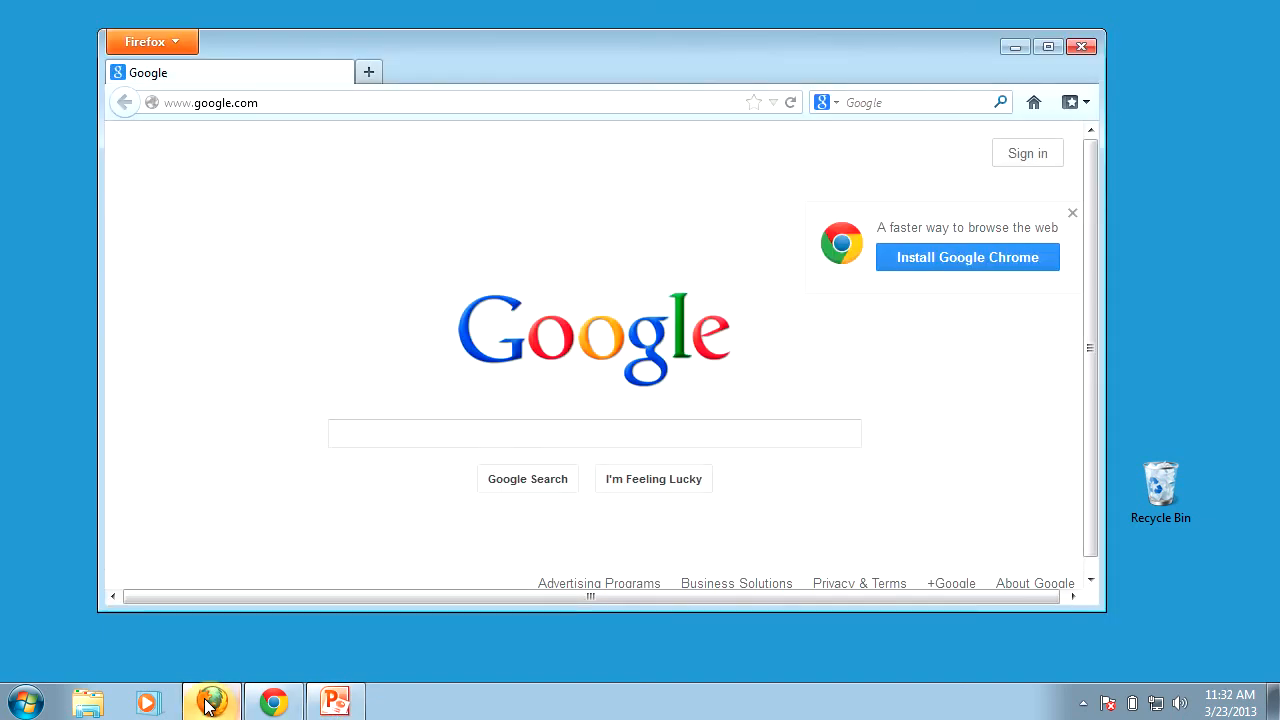